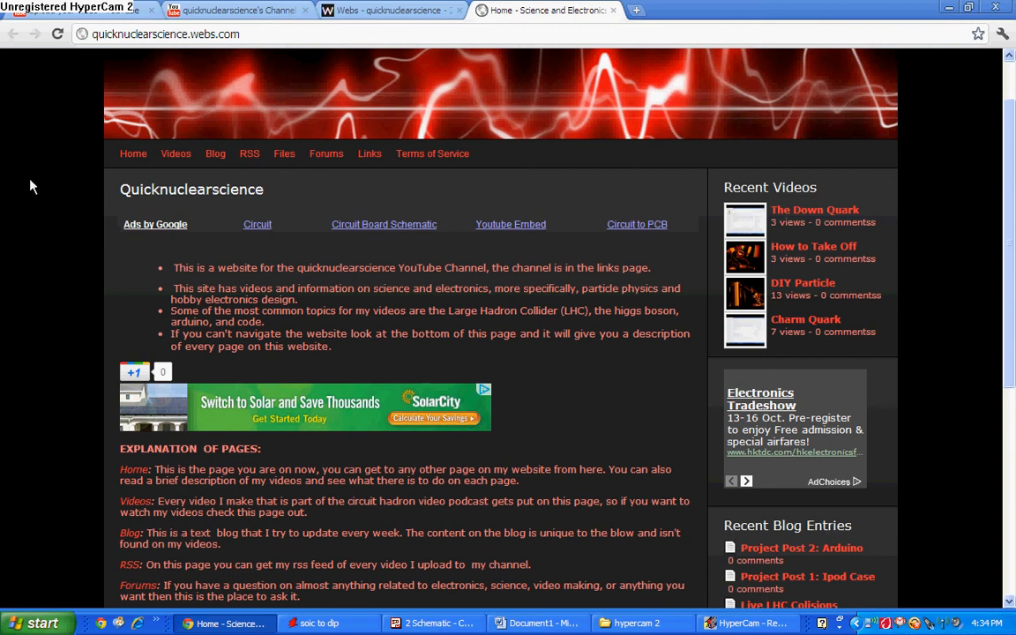
# Step: Go to the Files page and scroll to the Eagle schematics and PCB downloads
pyautogui.scroll(-3)
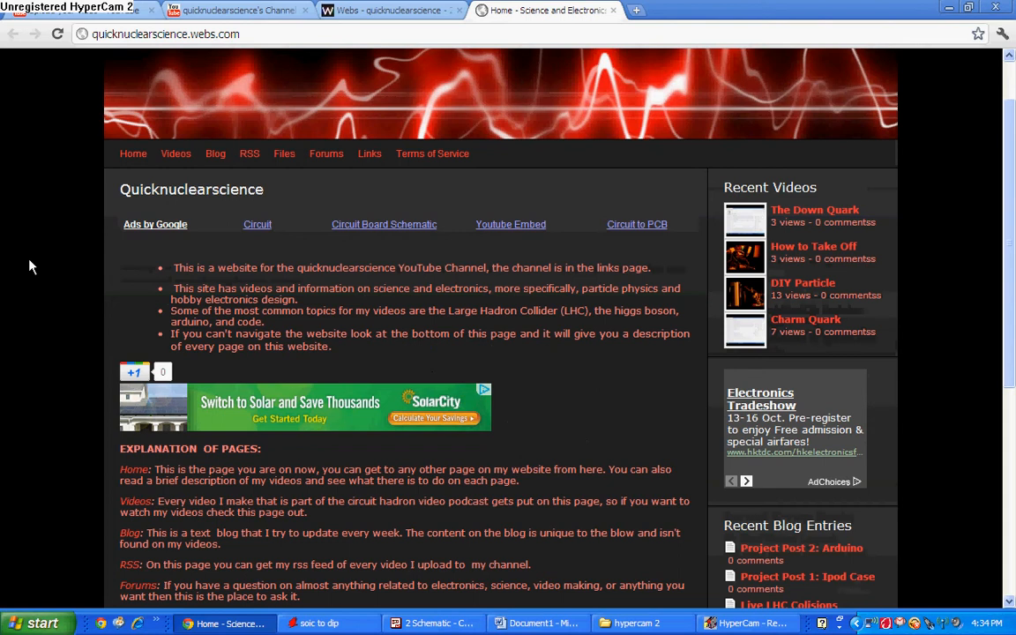
pyautogui.moveTo(237, 186)
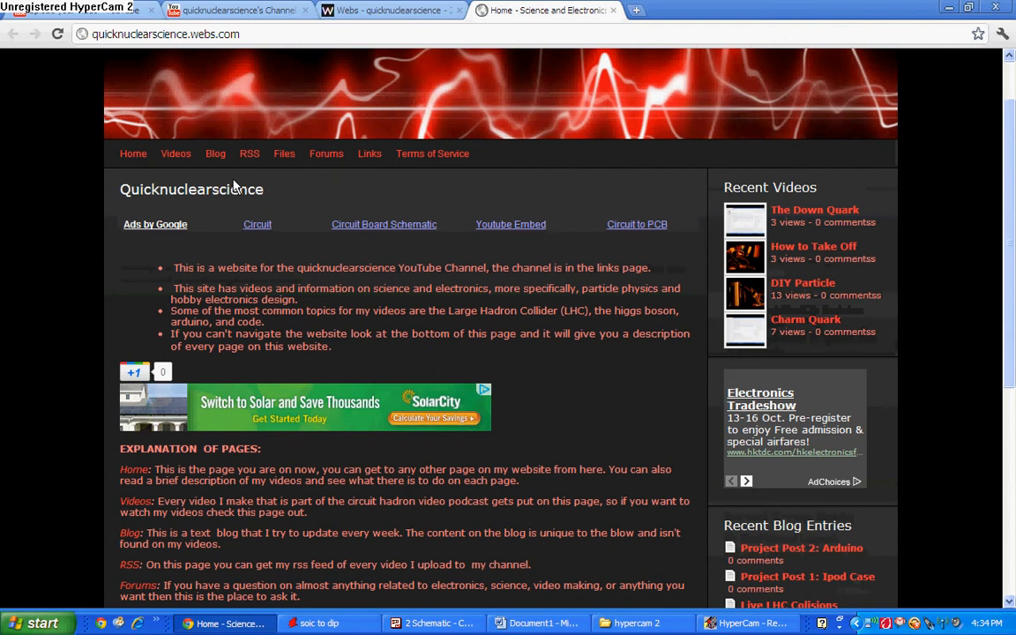
pyautogui.click(283, 154)
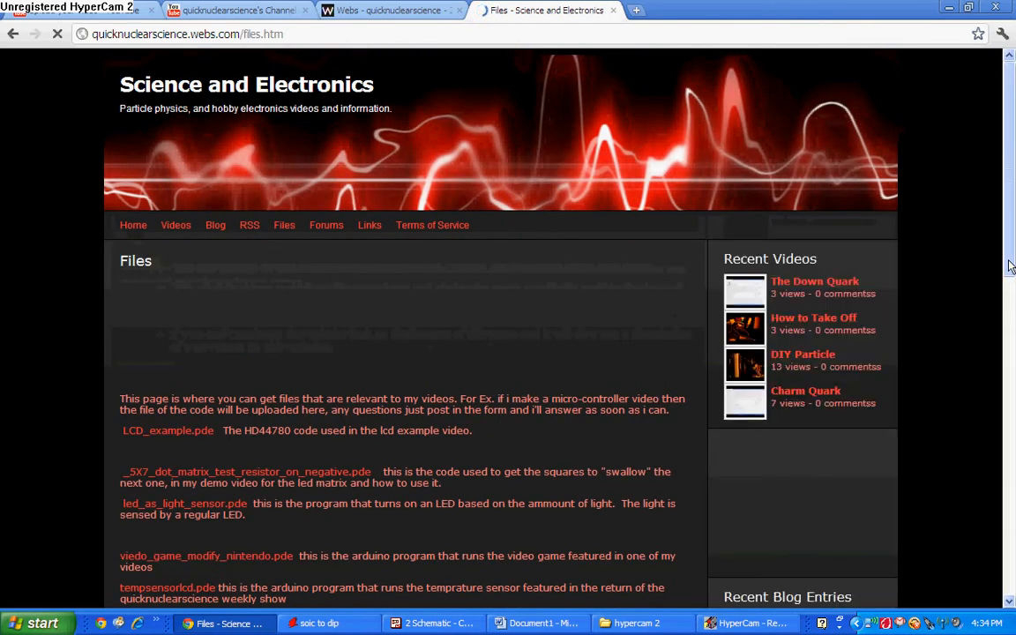
pyautogui.scroll(-3)
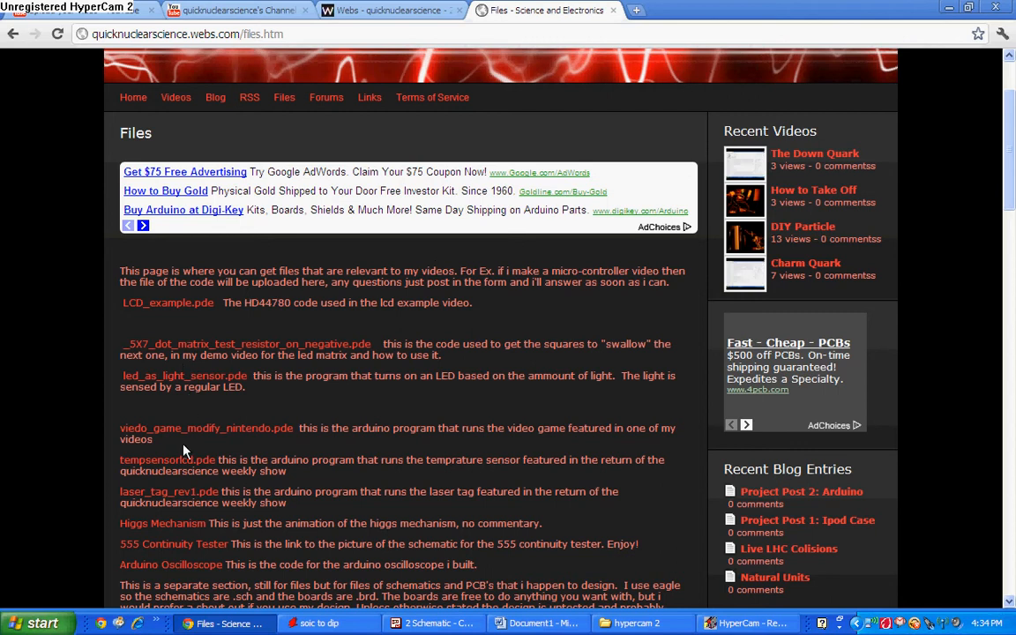
pyautogui.moveTo(198, 515)
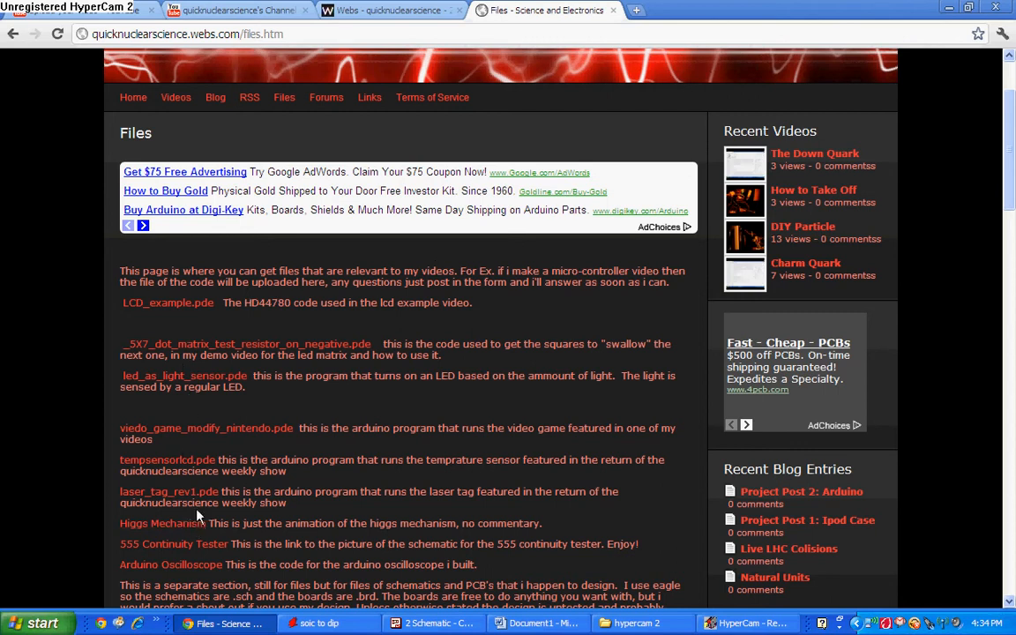
pyautogui.moveTo(187, 543)
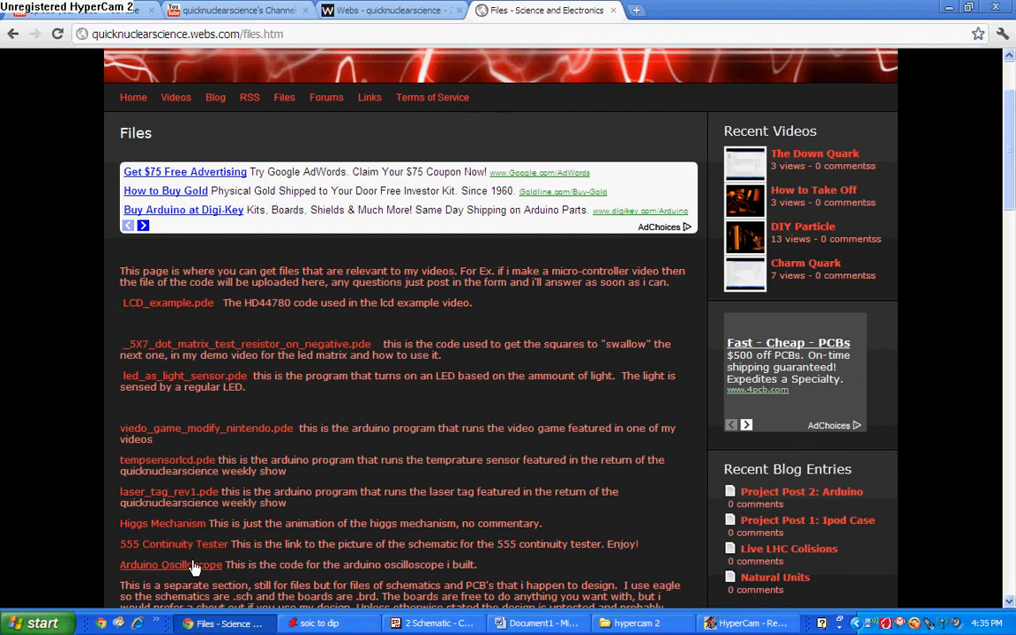
pyautogui.moveTo(99, 451)
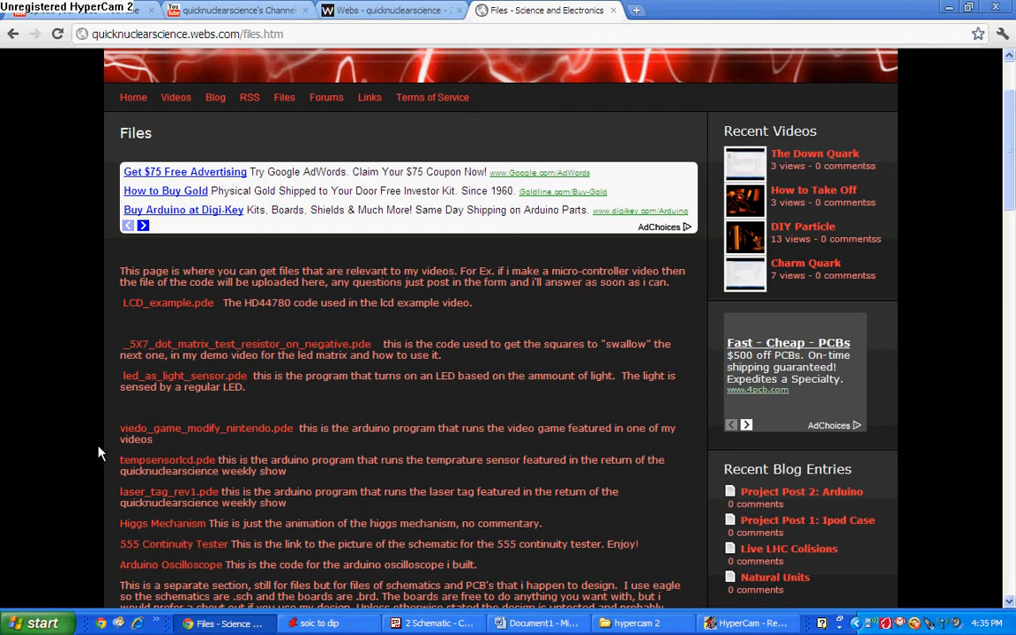
pyautogui.scroll(-3)
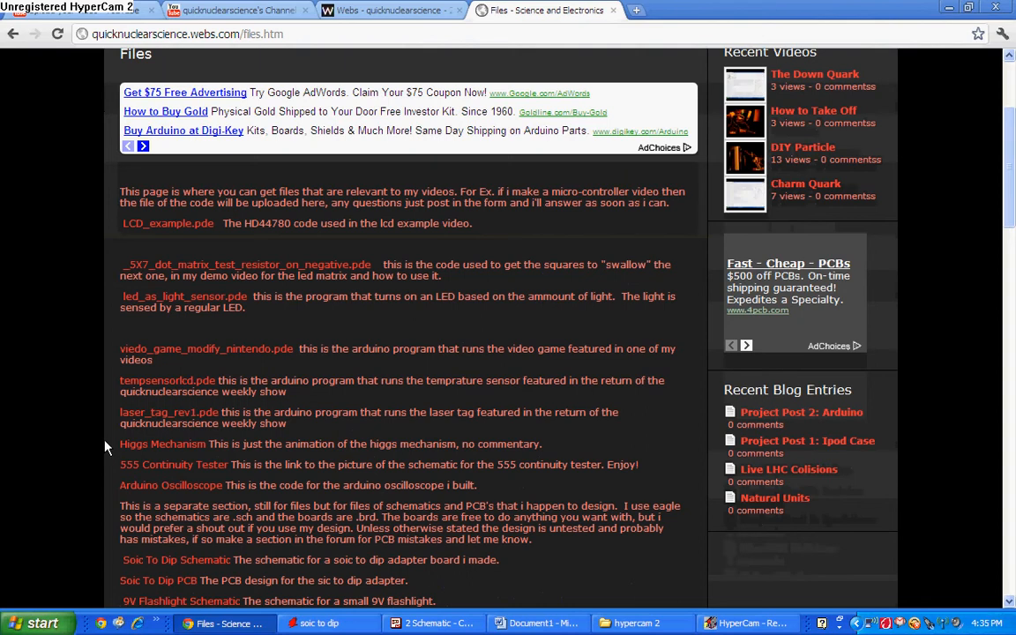
pyautogui.scroll(-3)
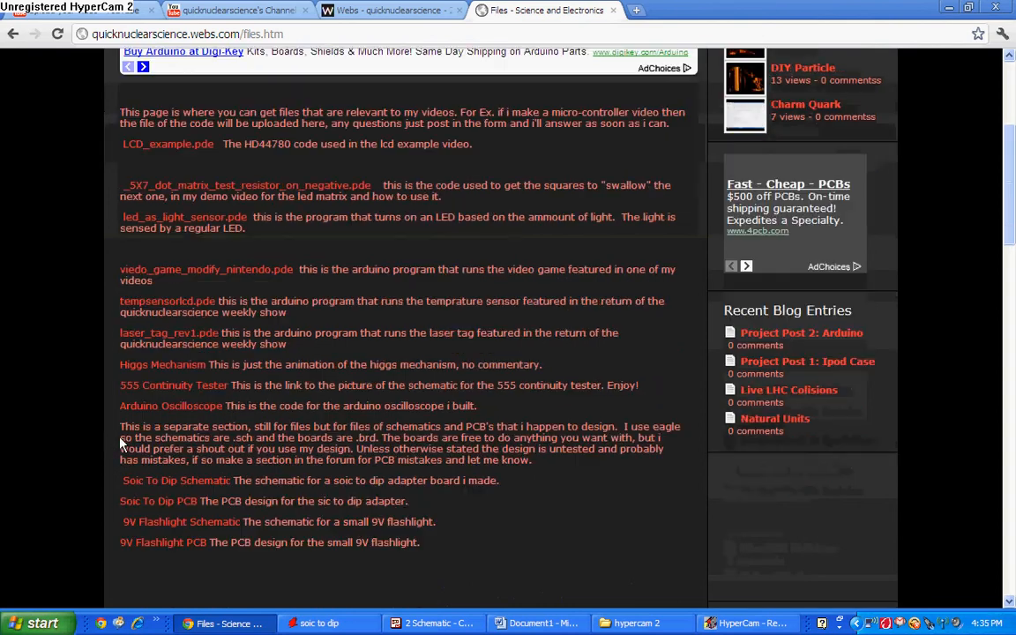
pyautogui.scroll(-3)
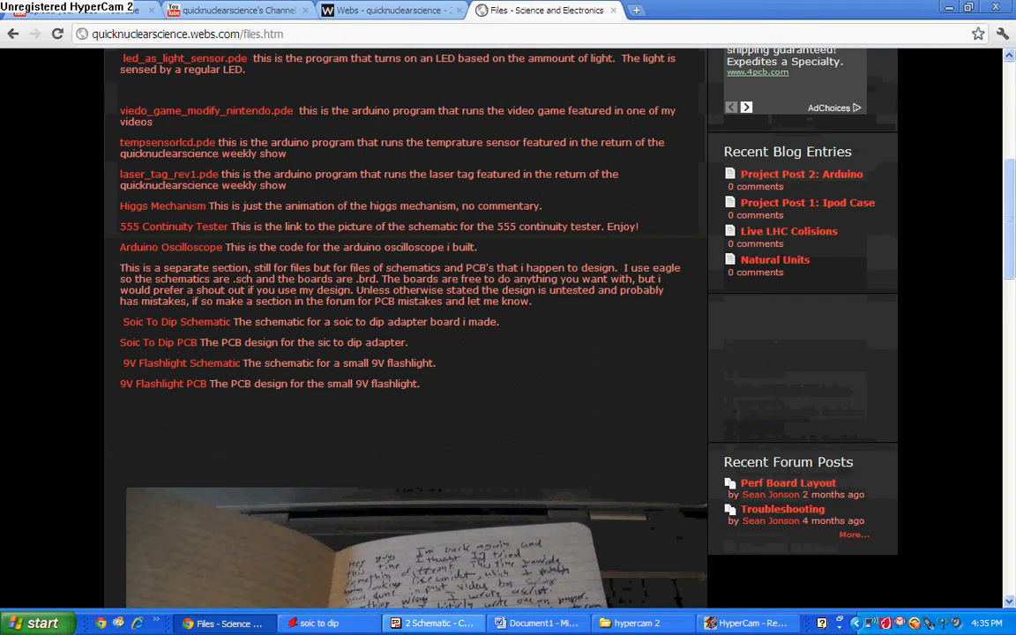
pyautogui.moveTo(138, 423)
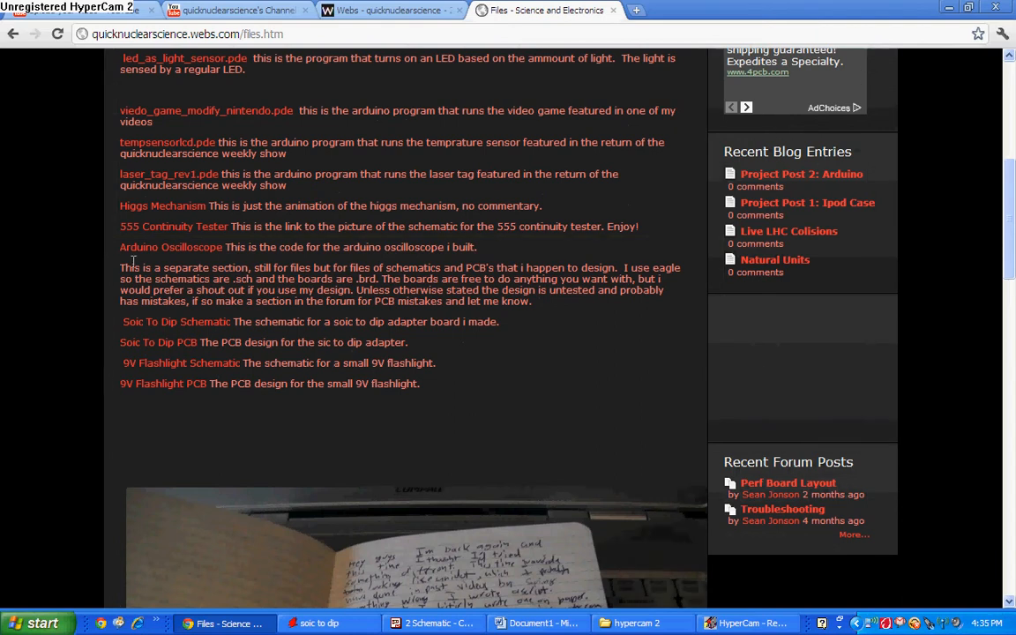
pyautogui.moveTo(120, 264)
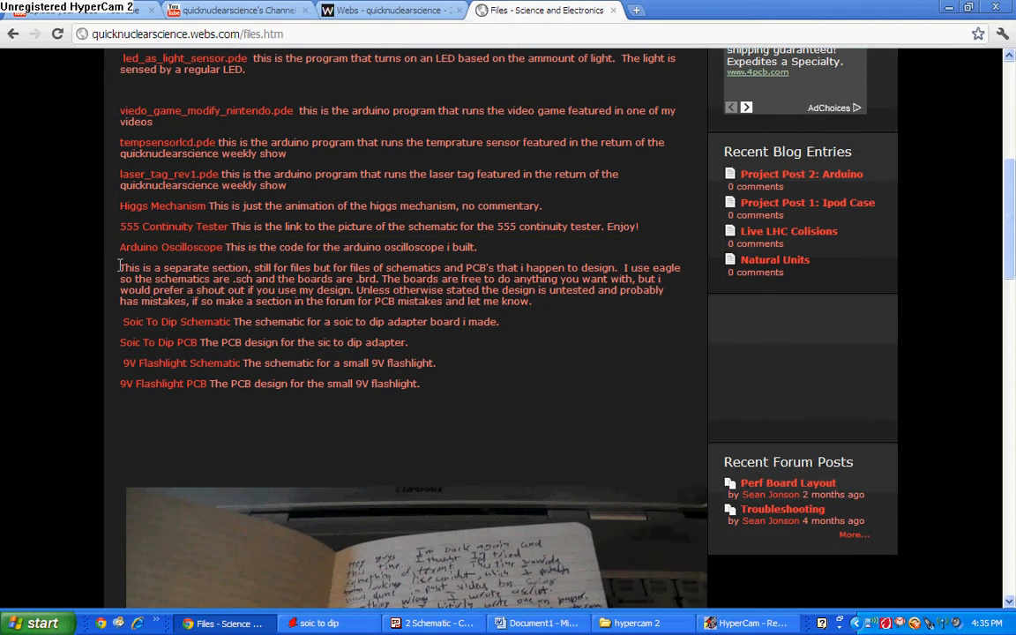
pyautogui.moveTo(180, 338)
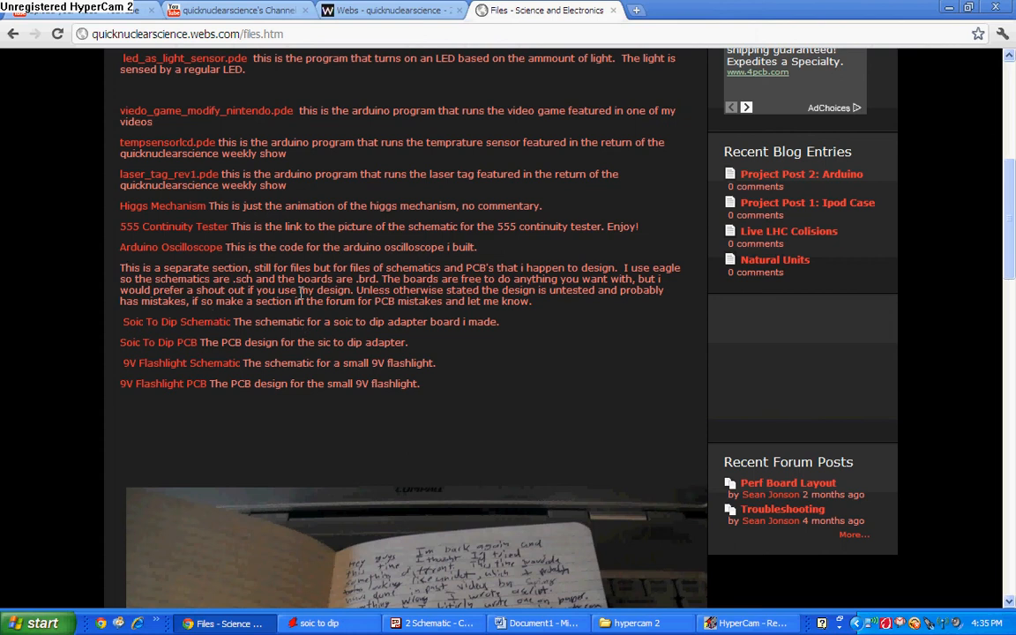
pyautogui.moveTo(219, 321)
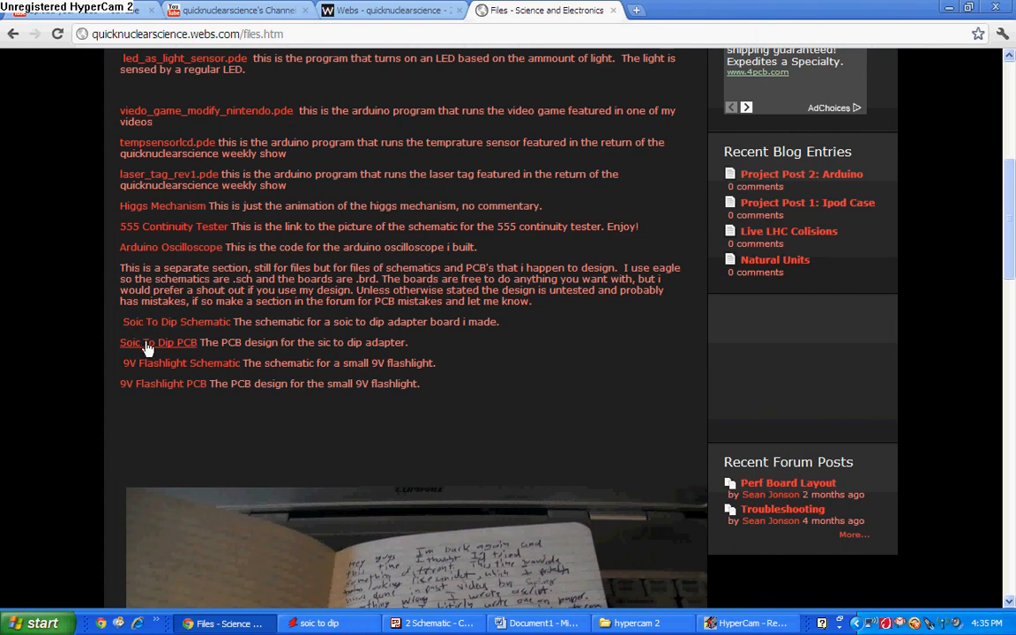
# Step: Download the Soic To Dip .brd file and launch it in EAGLE from the download bar
pyautogui.click(159, 342)
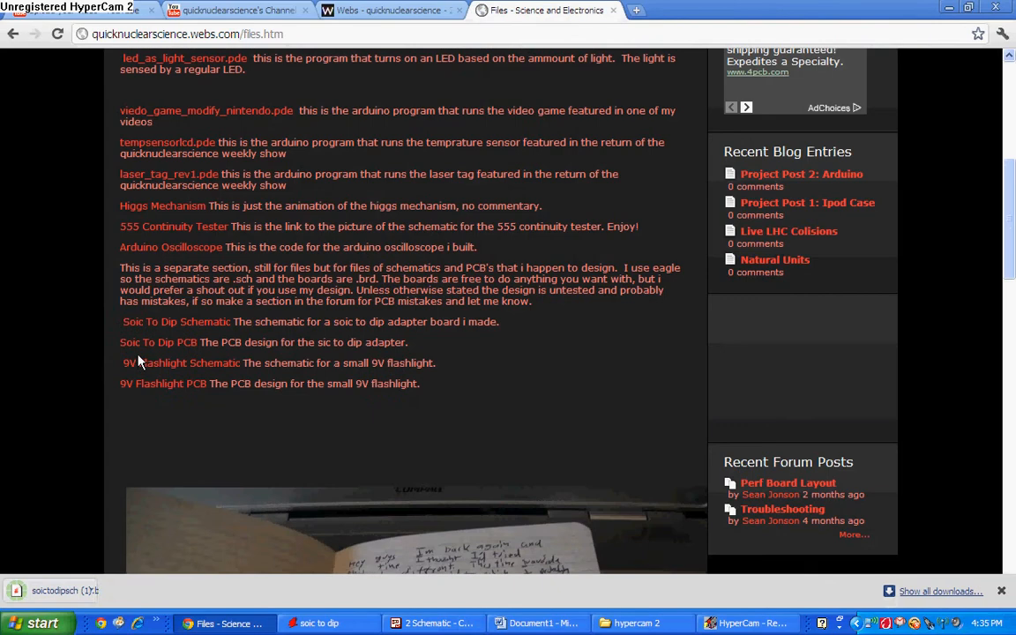
pyautogui.click(92, 589)
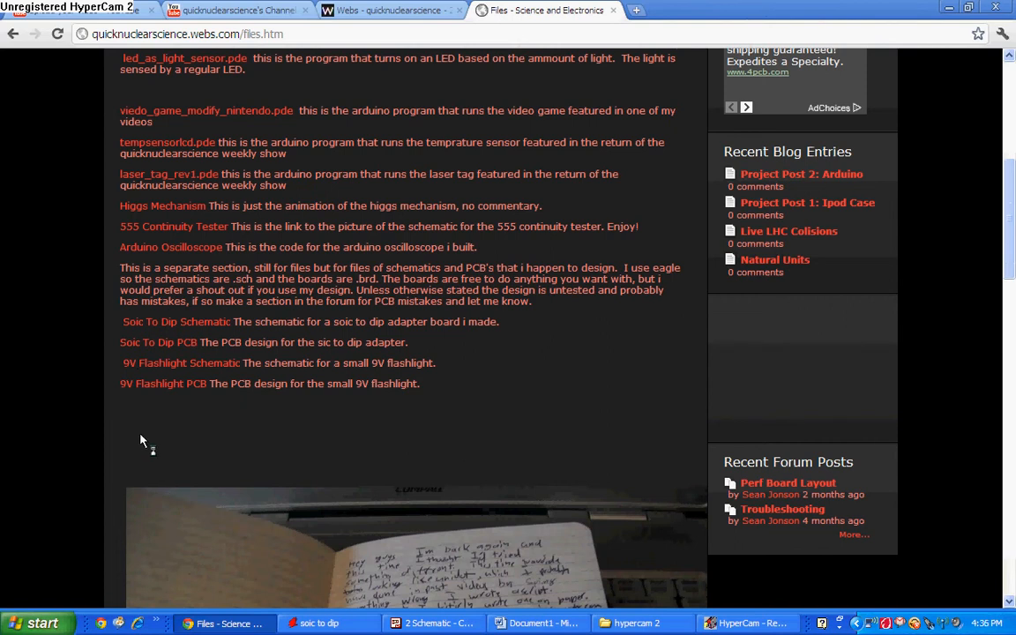
pyautogui.moveTo(3, 365)
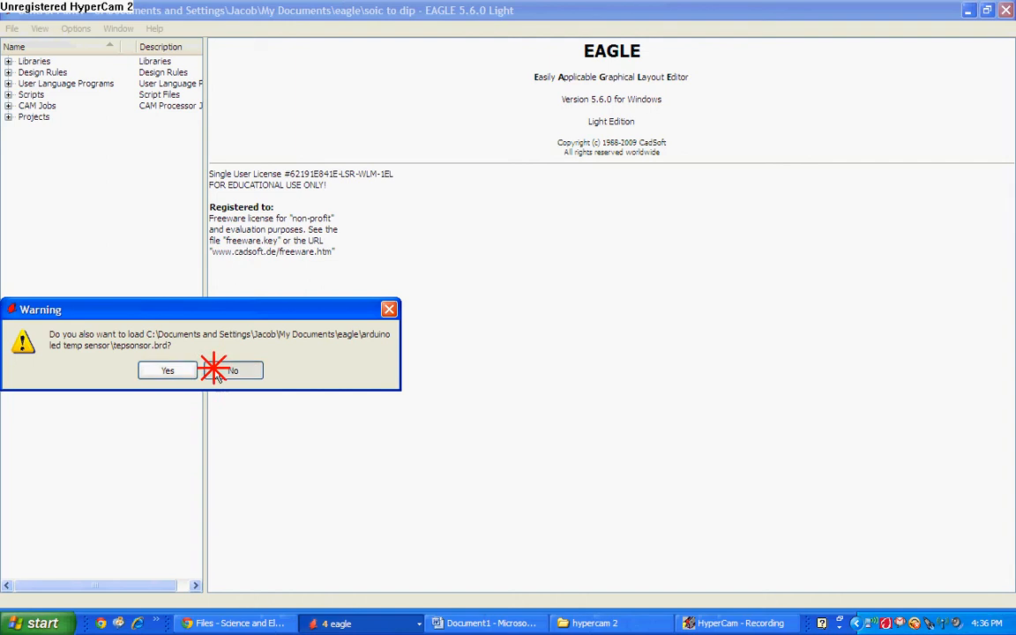
# Step: Dismiss EAGLE's load and annotation prompts, maximize the board layout, then switch back to Chrome
pyautogui.click(233, 371)
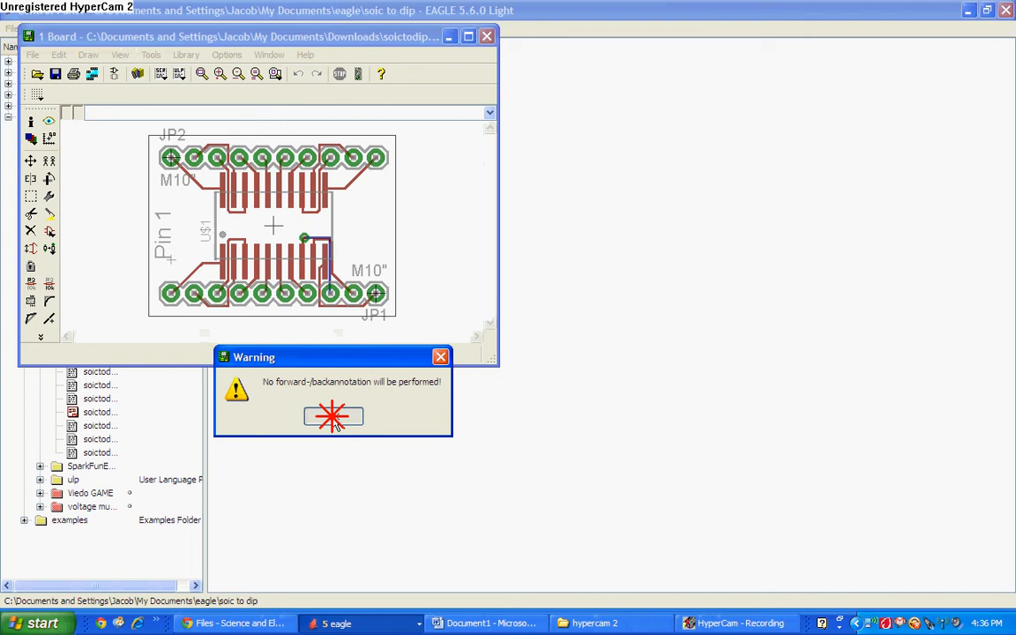
pyautogui.click(333, 416)
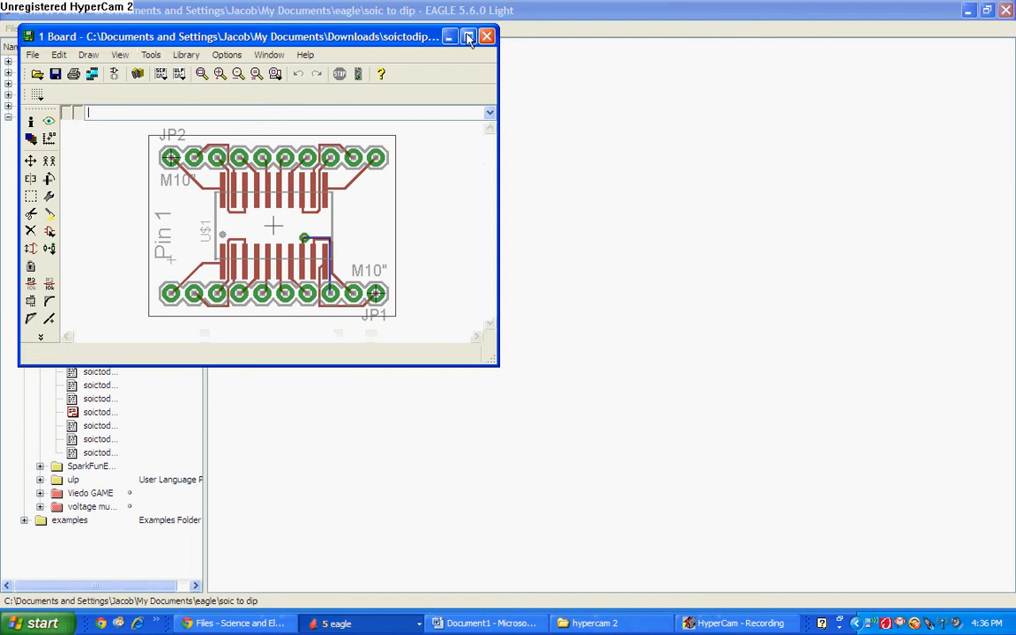
pyautogui.click(468, 36)
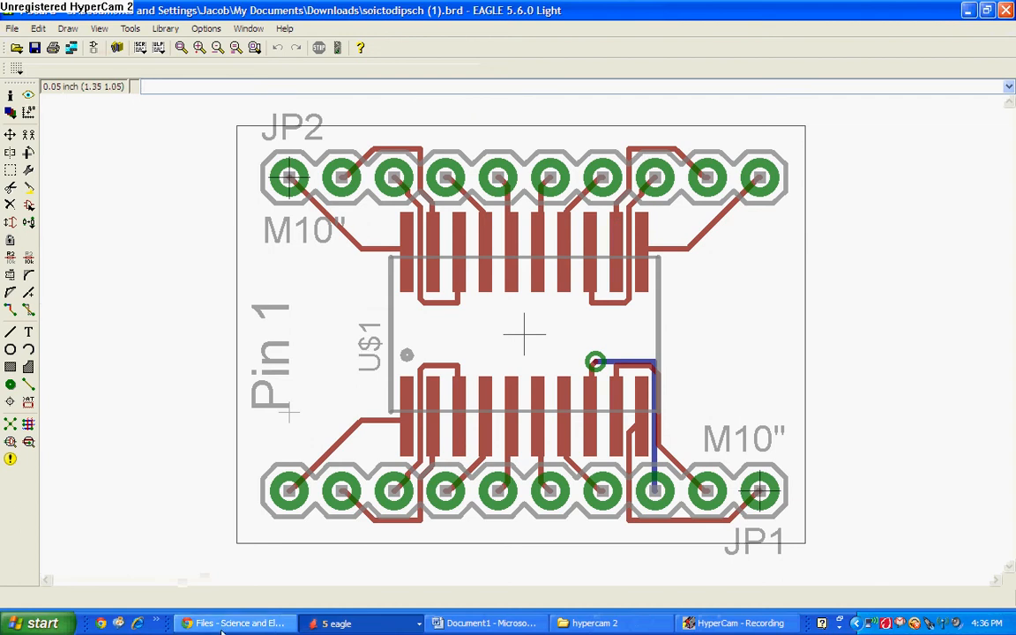
pyautogui.click(233, 624)
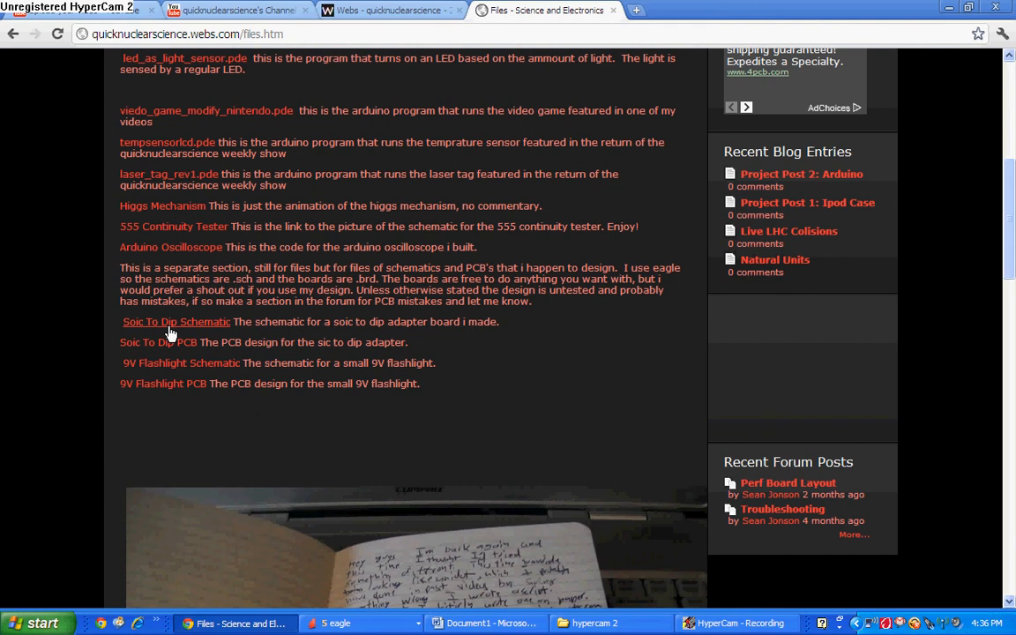
pyautogui.scroll(-3)
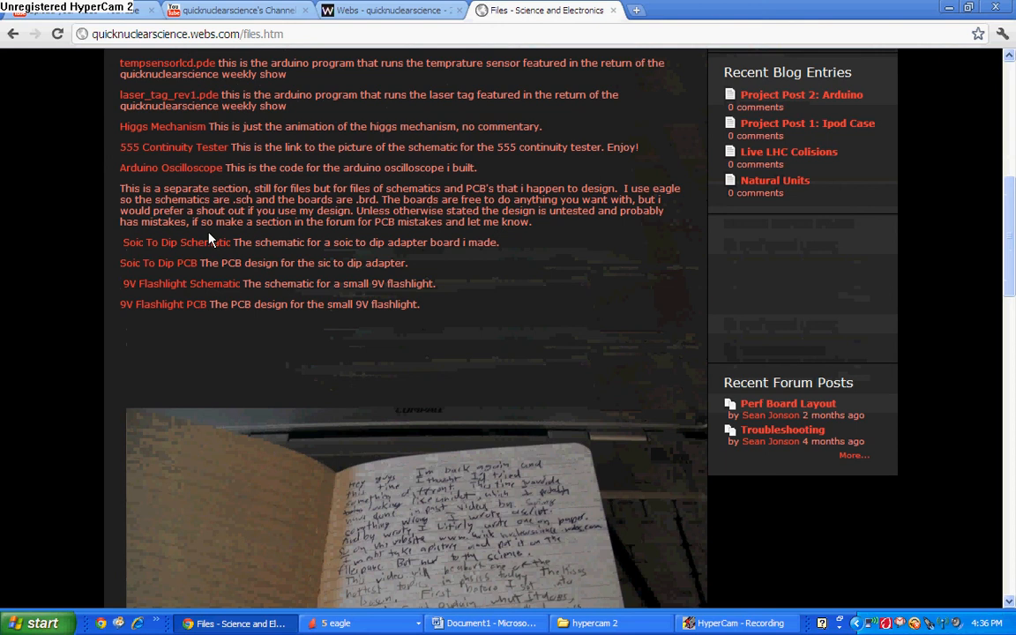
pyautogui.moveTo(64, 247)
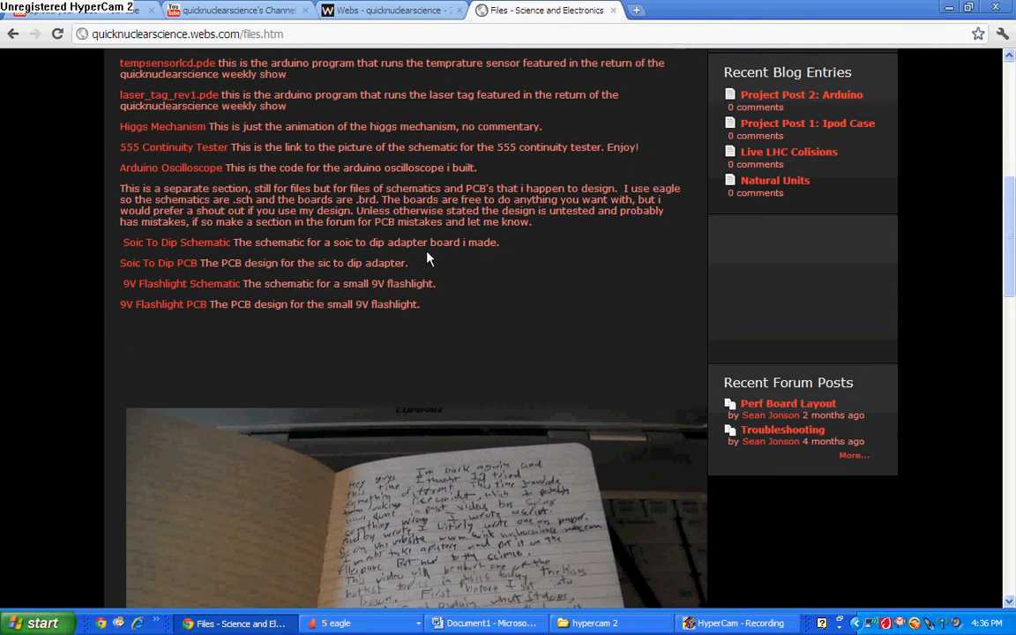
pyautogui.moveTo(537, 300)
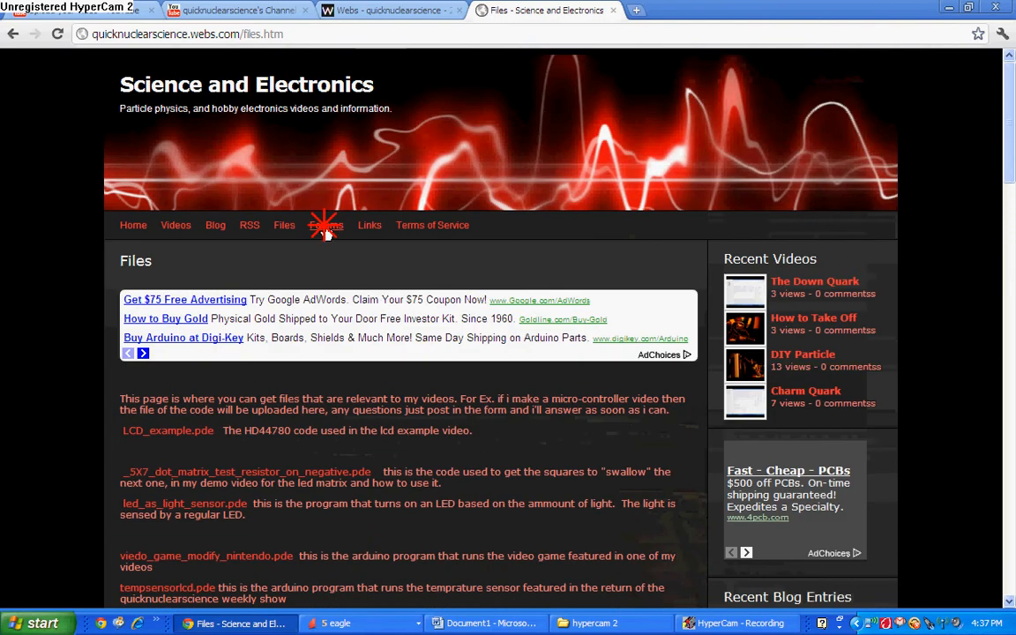
pyautogui.click(324, 225)
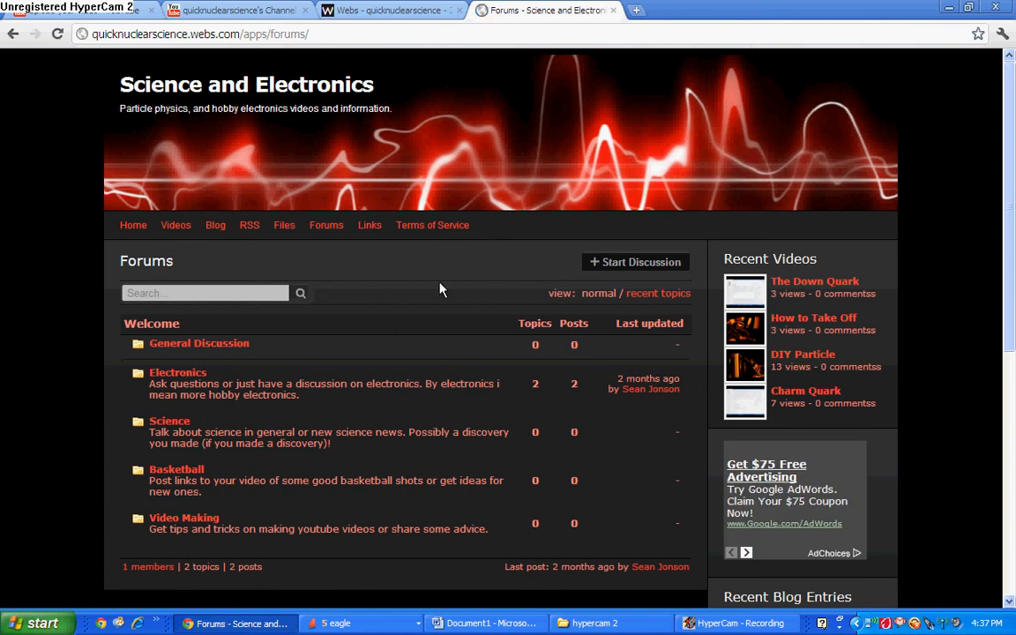
pyautogui.moveTo(404, 279)
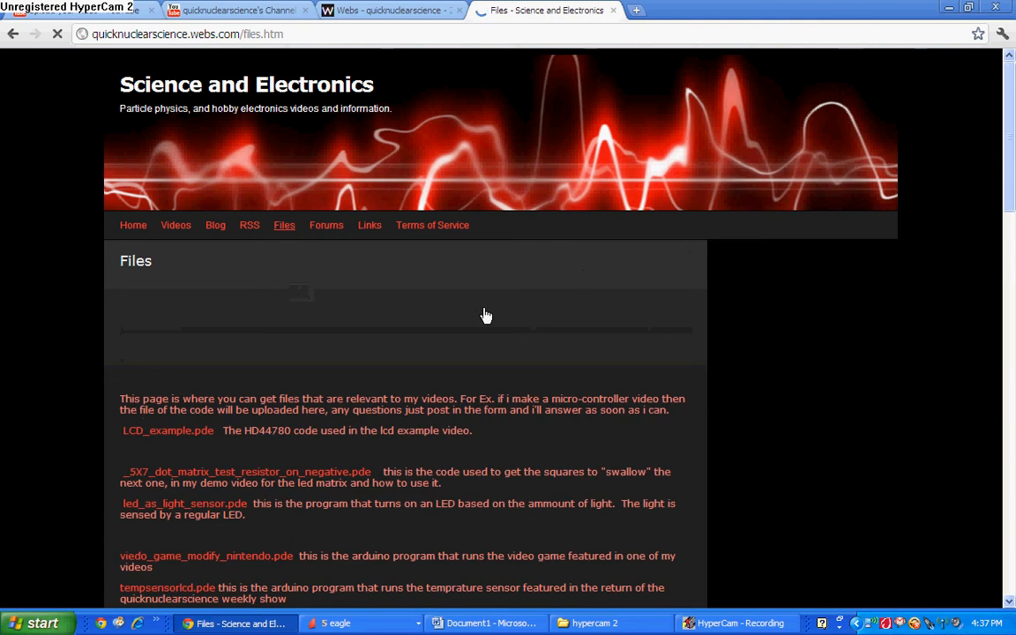
pyautogui.scroll(-3)
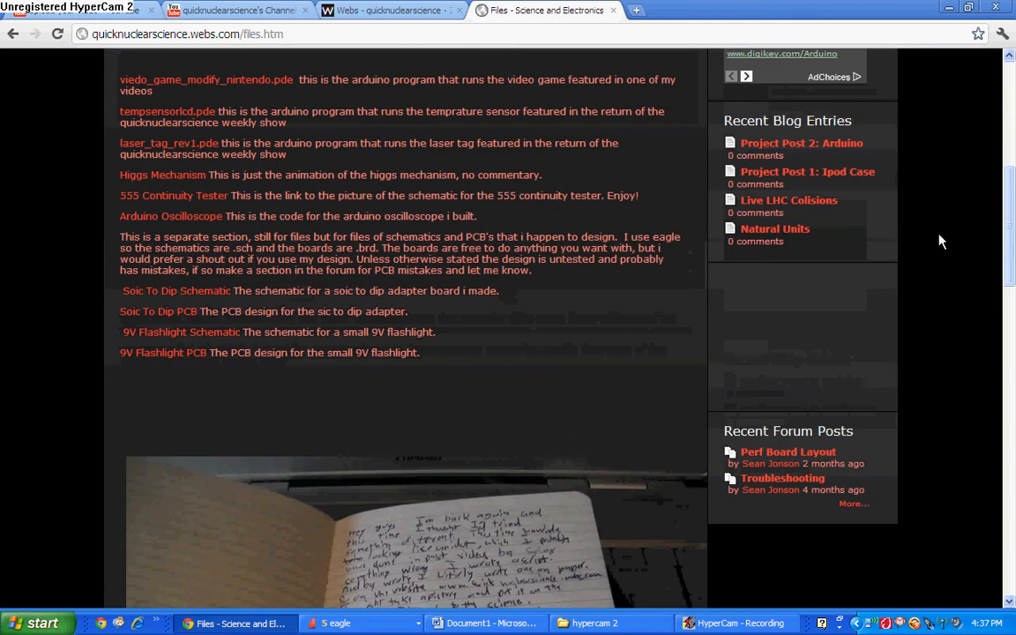
pyautogui.moveTo(211, 328)
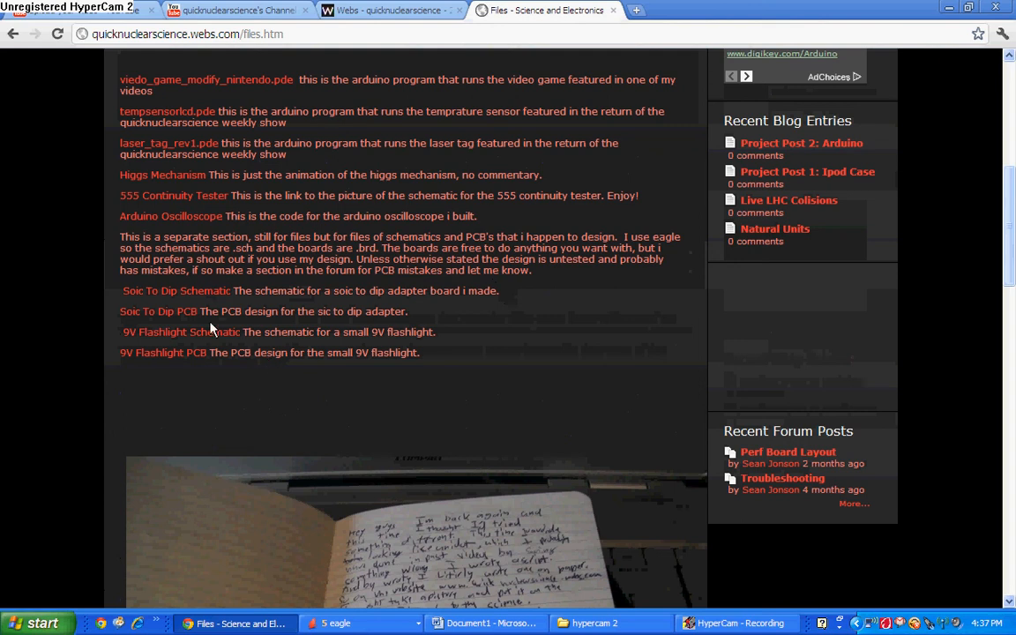
pyautogui.moveTo(679, 300)
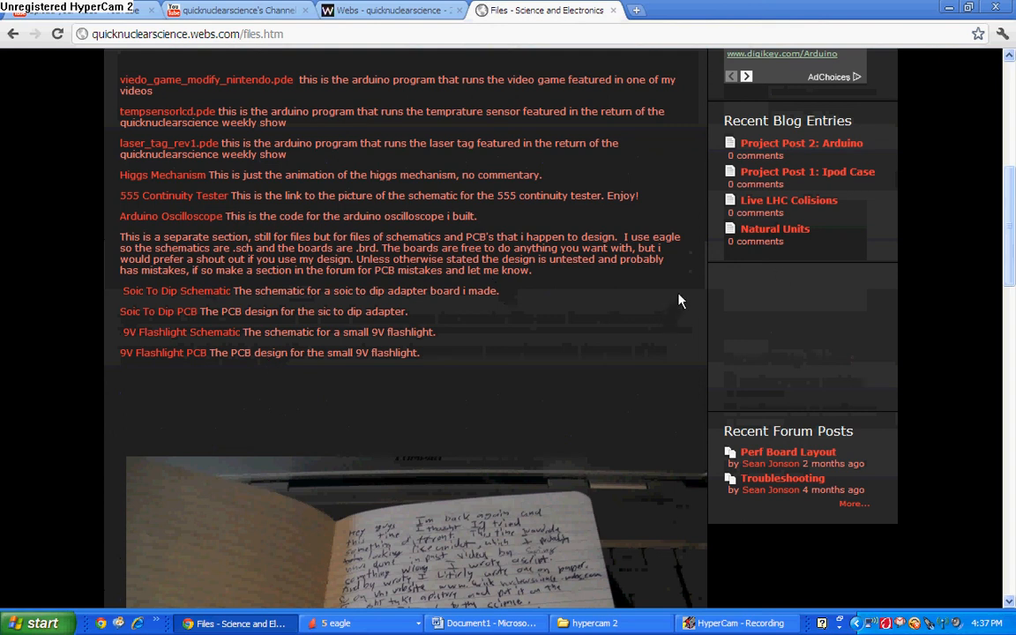